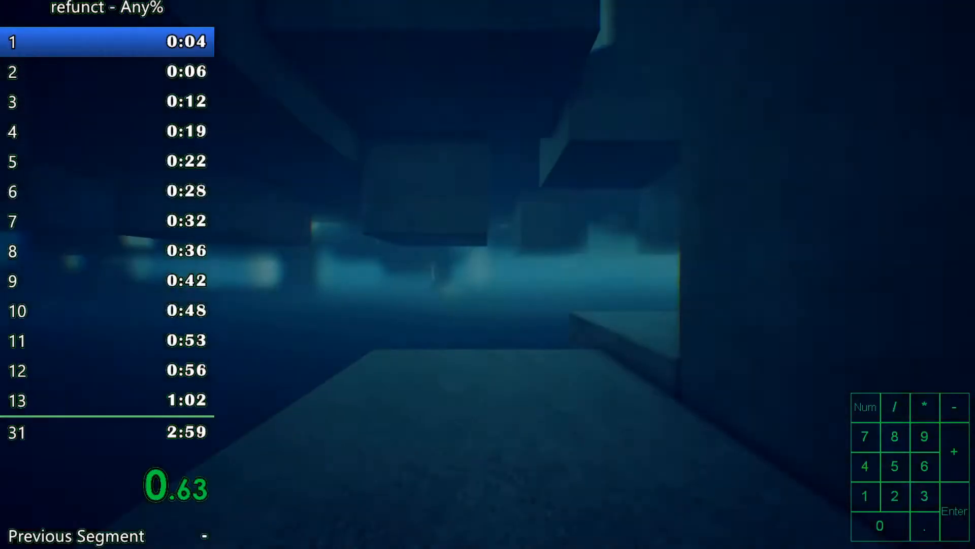
Run Refunct Any% through splits 1–30, reaching 2:57 on the LiveSplit timer.
key("5")
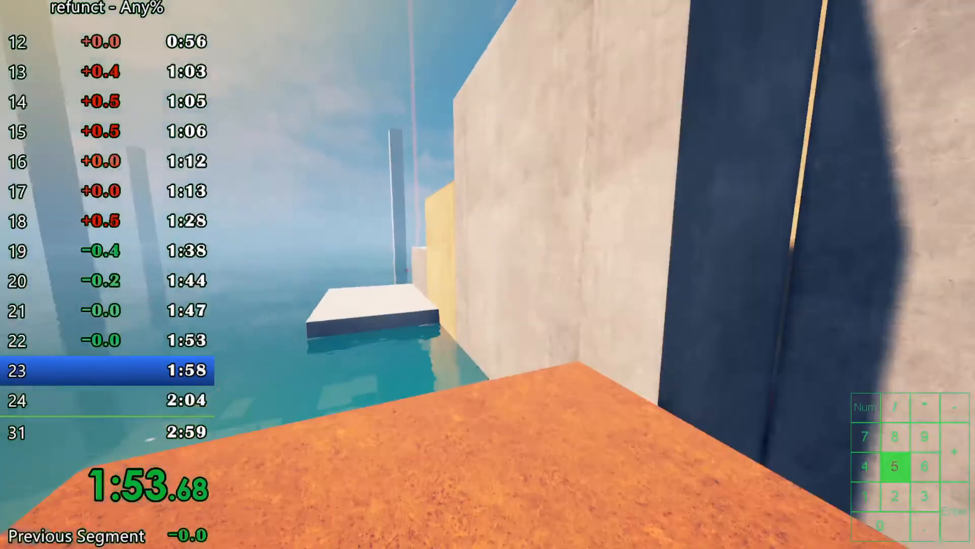
mouse_move(488, 274)
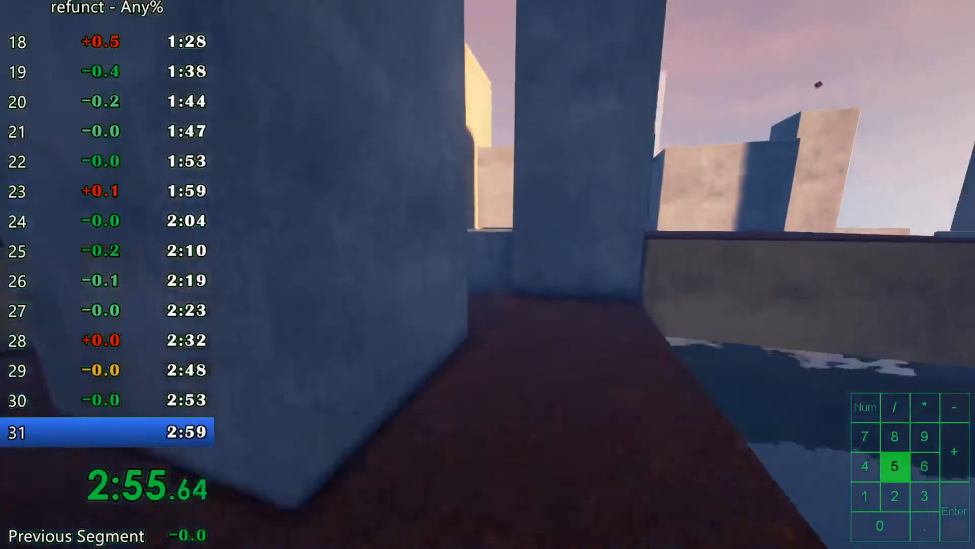
key("1")
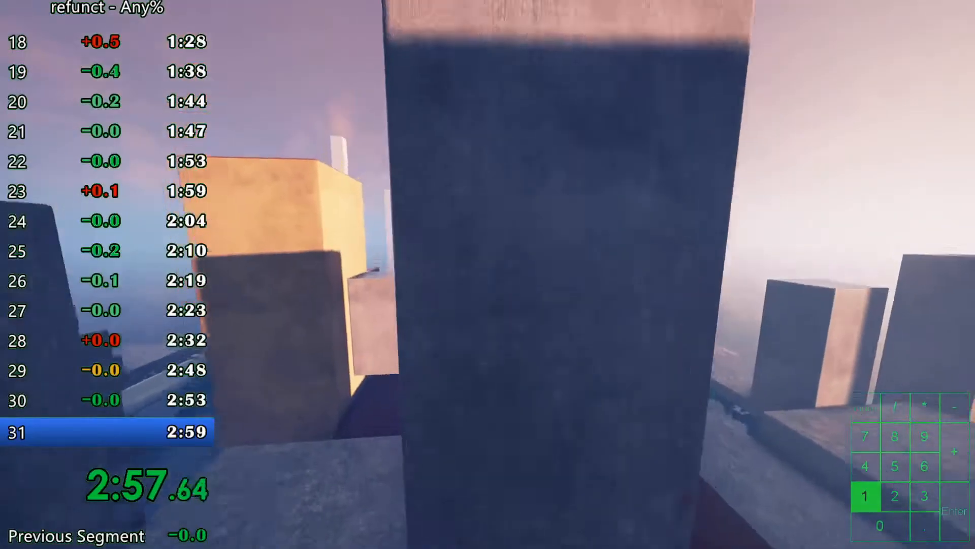